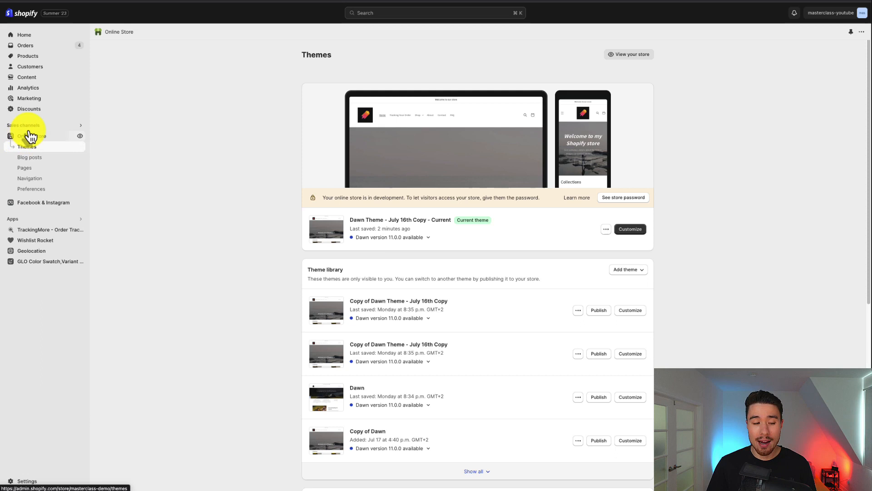
# Customize the current Dawn theme copy from Online Store > Themes and scroll the preview to the footer
pyautogui.click(26, 146)
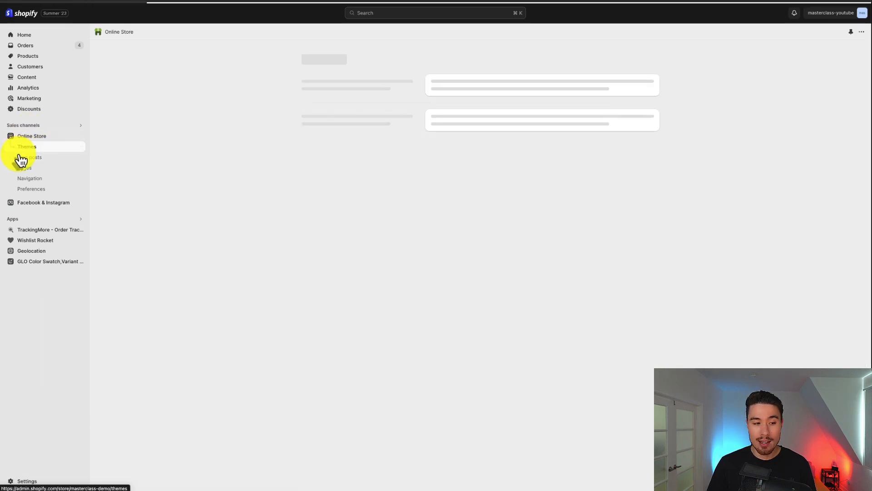
pyautogui.click(26, 147)
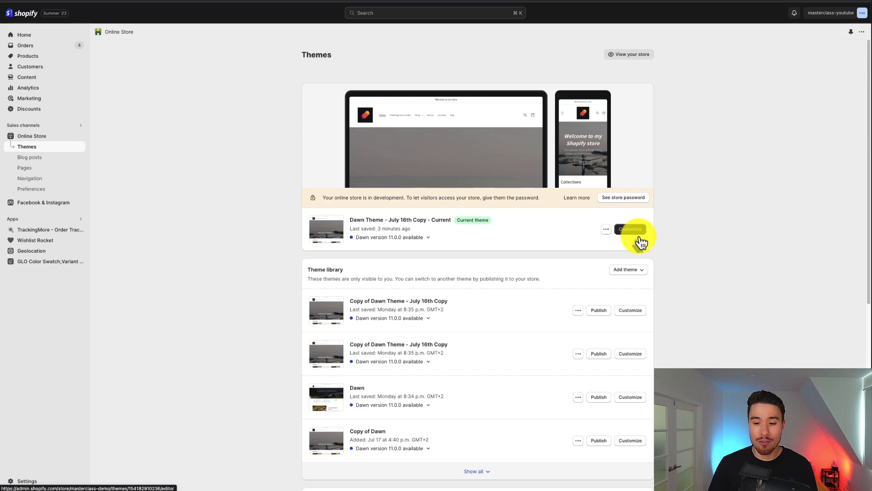
pyautogui.click(630, 229)
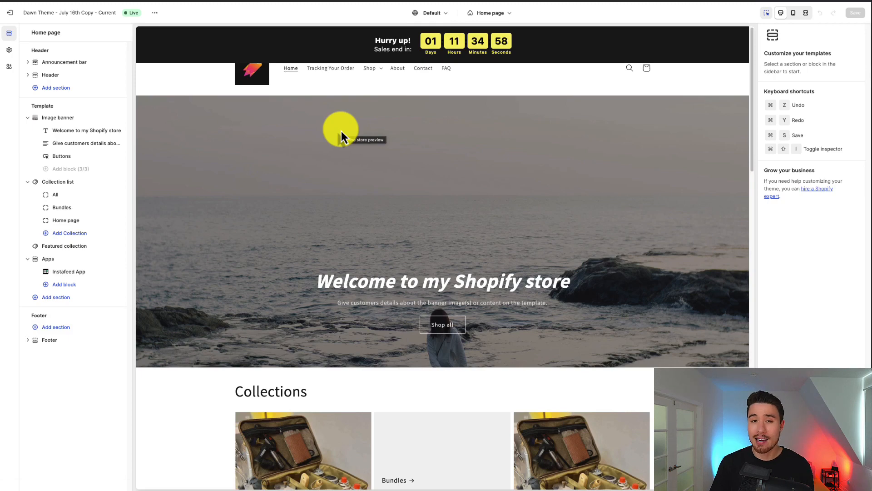
pyautogui.moveTo(757, 56)
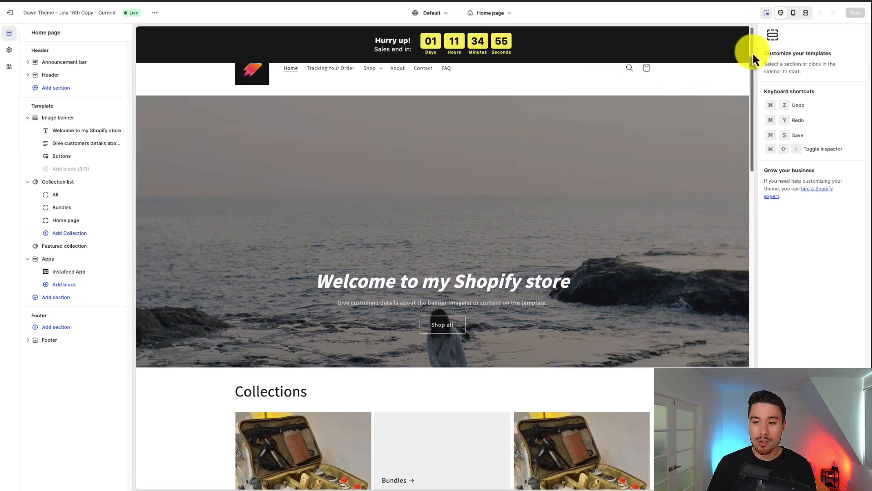
pyautogui.scroll(-3)
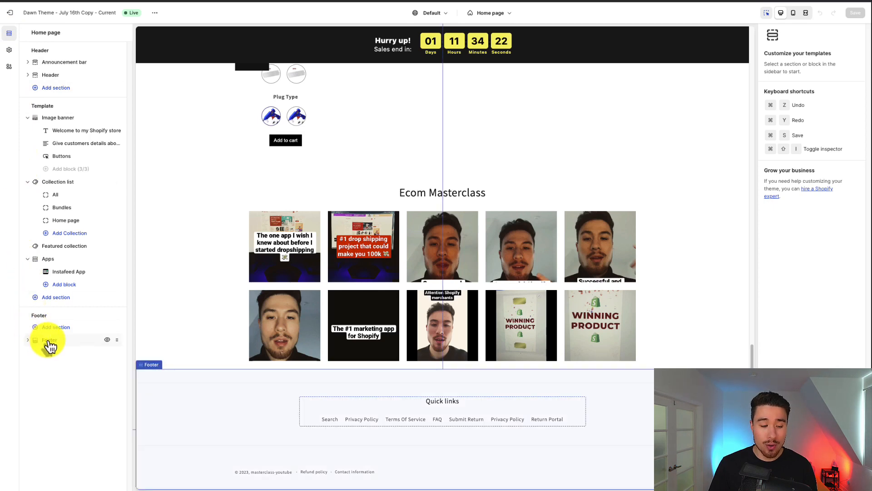
# In the Footer section, toggle Show social media icons off and back on
pyautogui.click(49, 339)
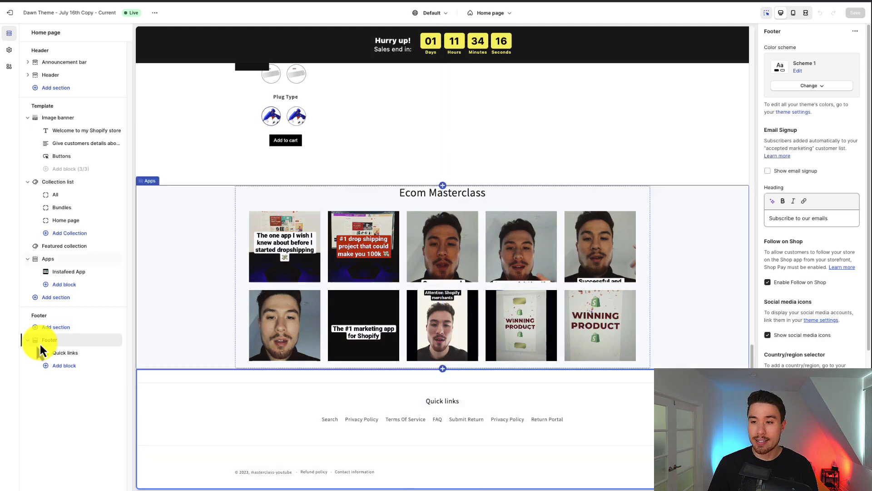
pyautogui.click(49, 339)
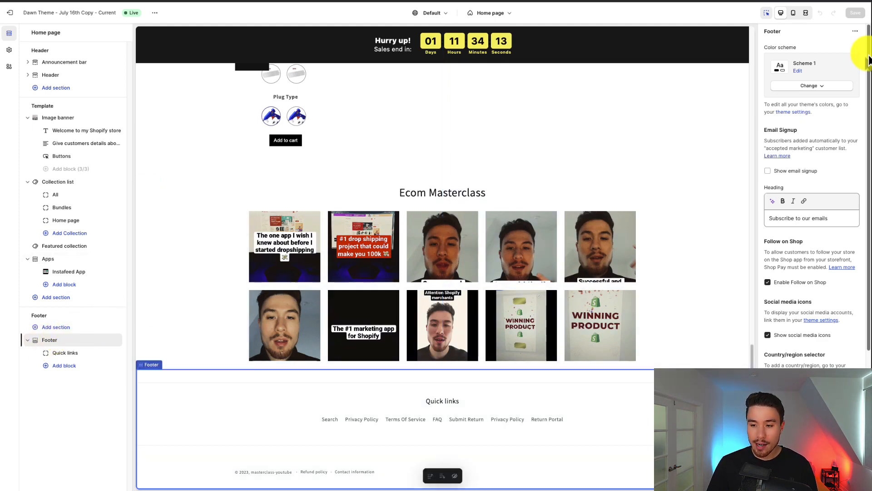
pyautogui.scroll(-3)
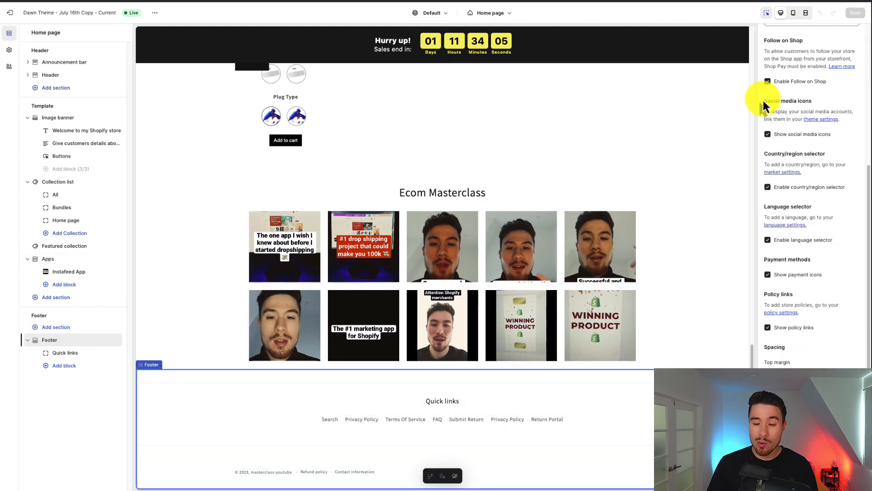
pyautogui.doubleClick(788, 101)
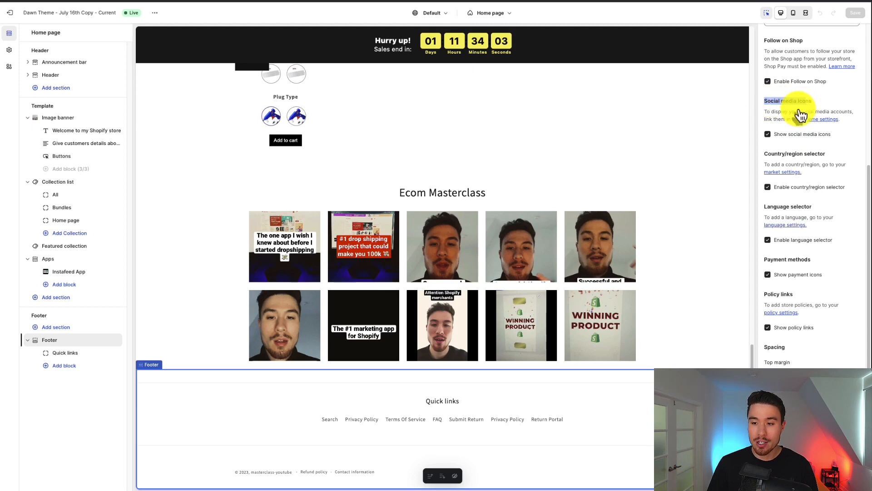
pyautogui.click(767, 134)
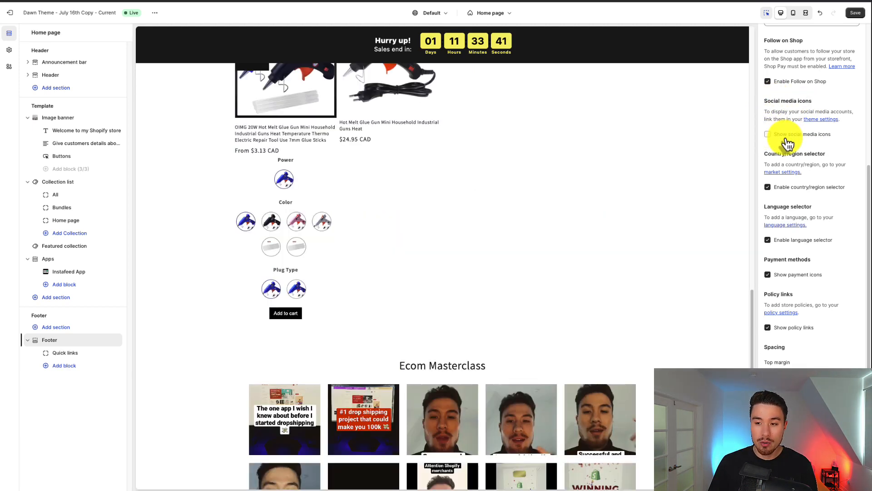
pyautogui.click(767, 135)
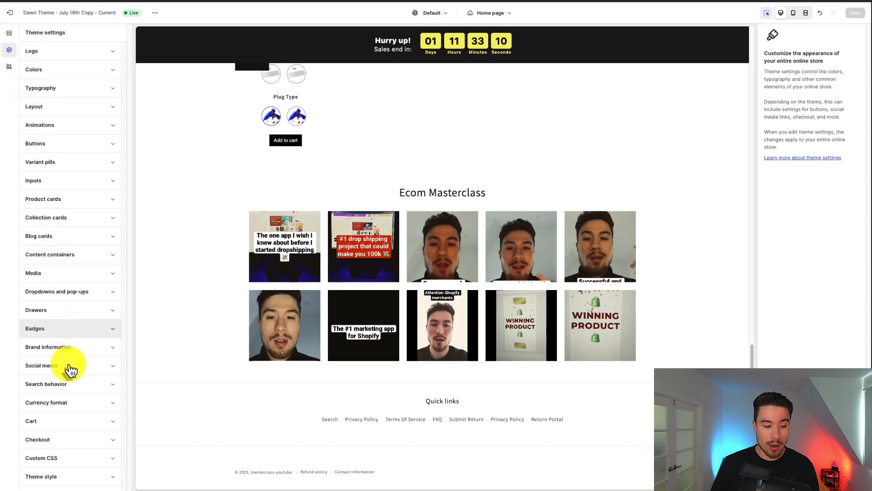
# Under Theme settings > Social media, add the Facebook profile link and instagram.com/ecommasterclassyt/
pyautogui.click(41, 365)
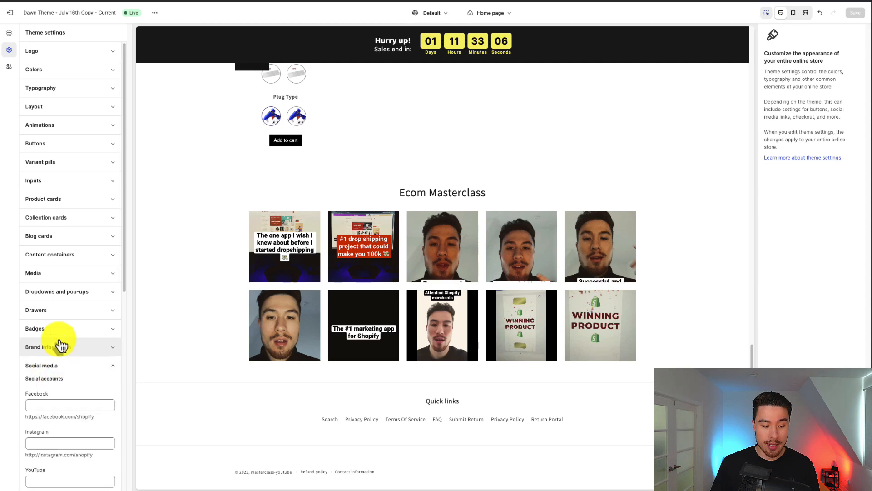
pyautogui.scroll(-3)
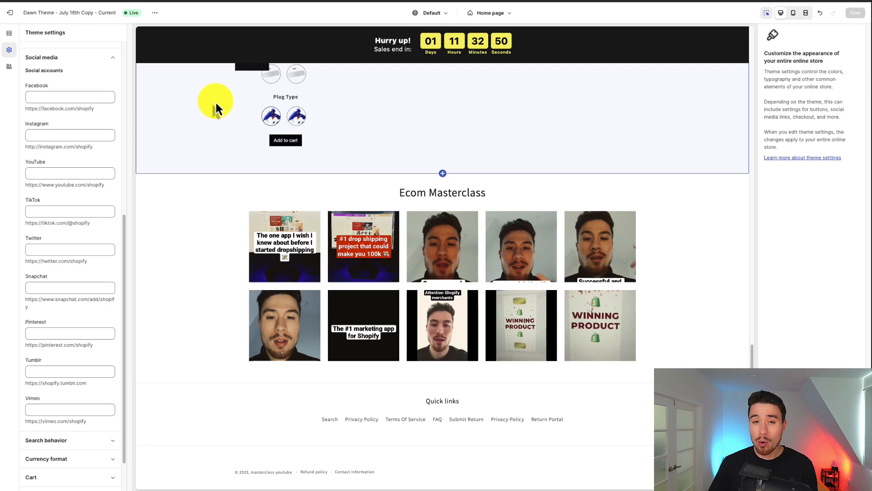
pyautogui.click(70, 96)
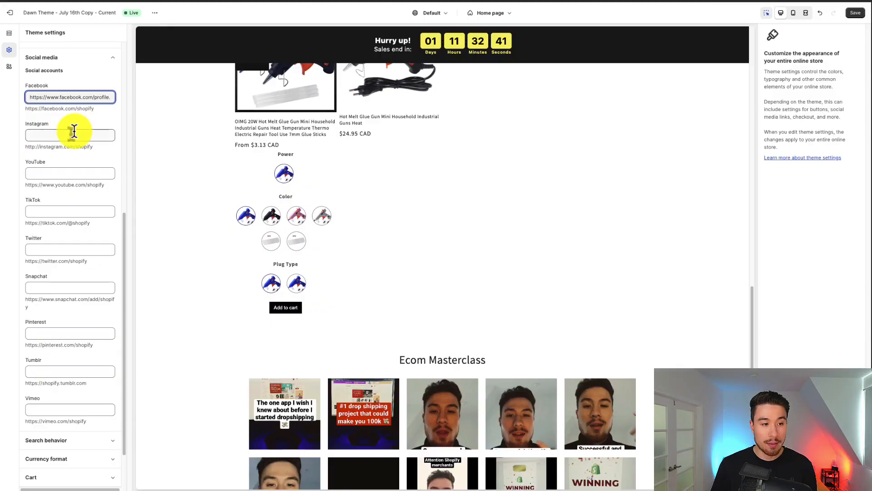
pyautogui.write('instagram.com/ecommasterclassyt/')
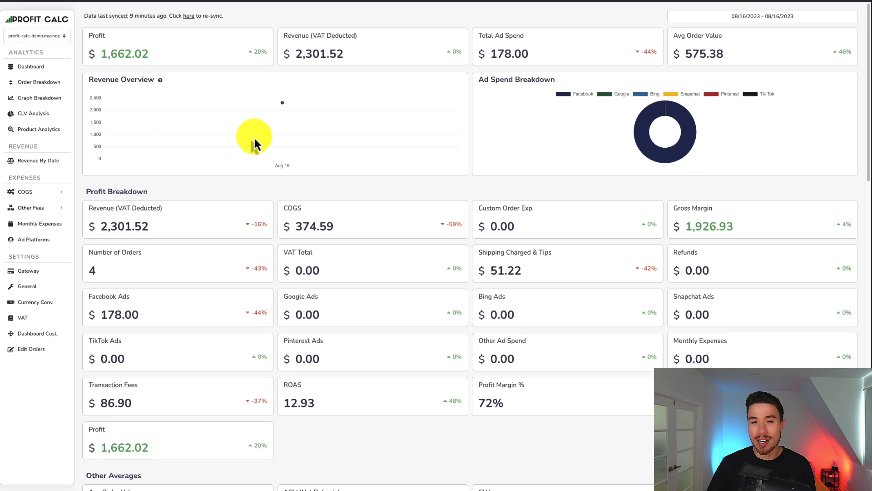
pyautogui.moveTo(89, 215)
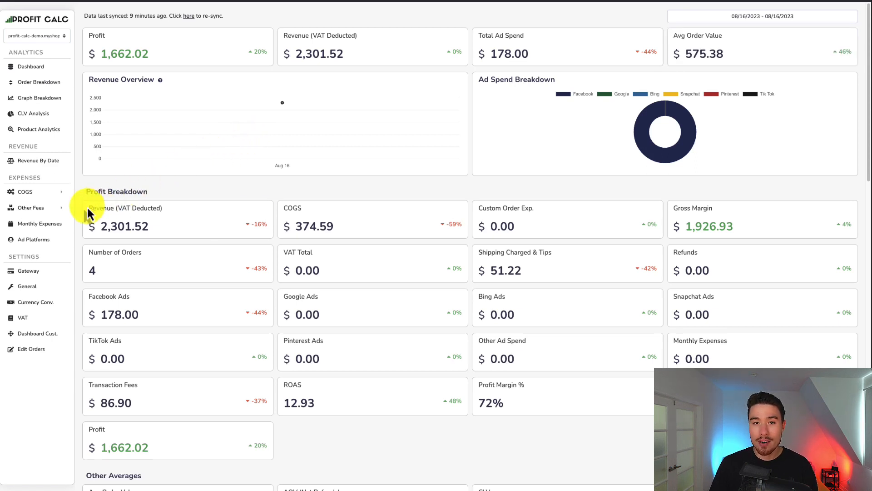
pyautogui.moveTo(39, 227)
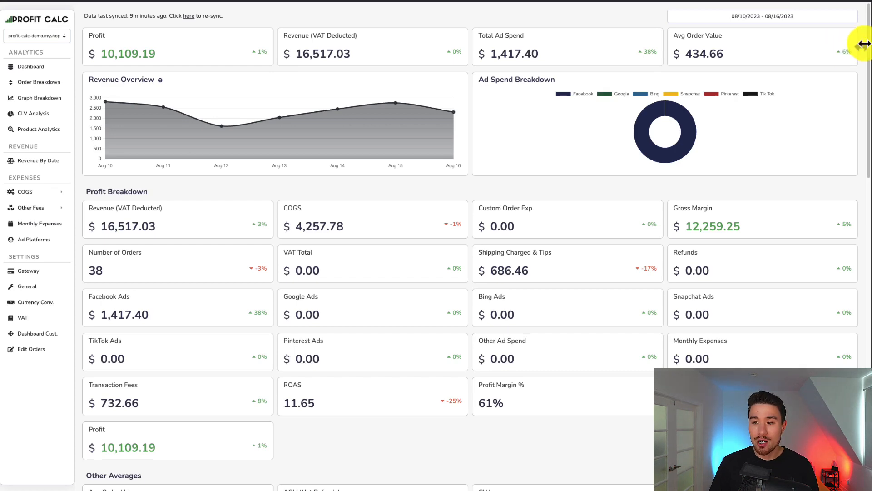
# Scroll through the Profit Calc dashboard metrics for 08/10–08/16/2023 and back up
pyautogui.scroll(-3)
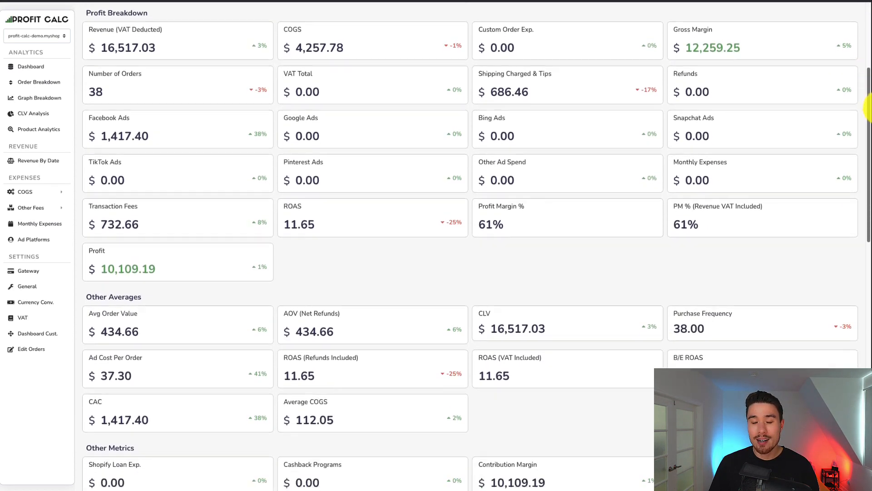
pyautogui.scroll(-3)
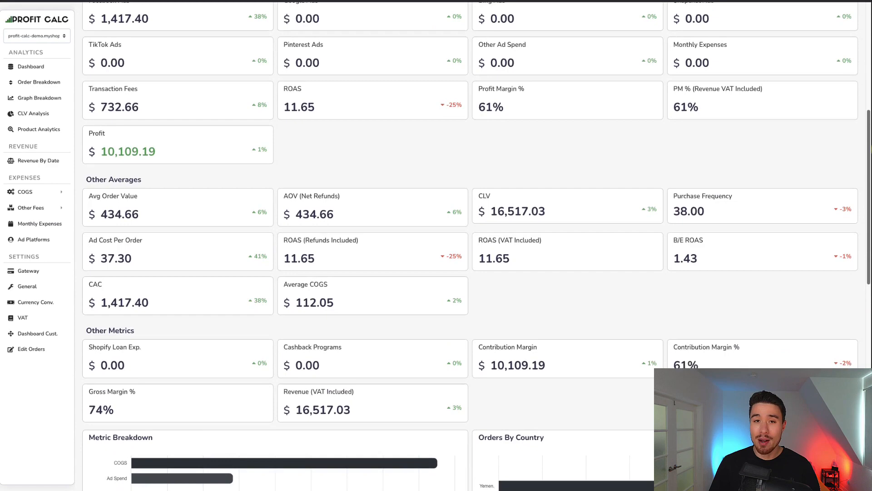
pyautogui.scroll(-3)
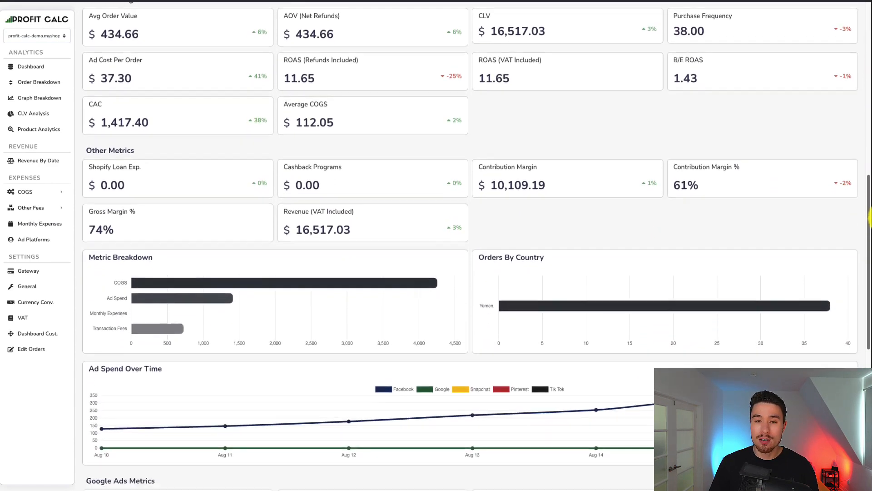
pyautogui.scroll(3)
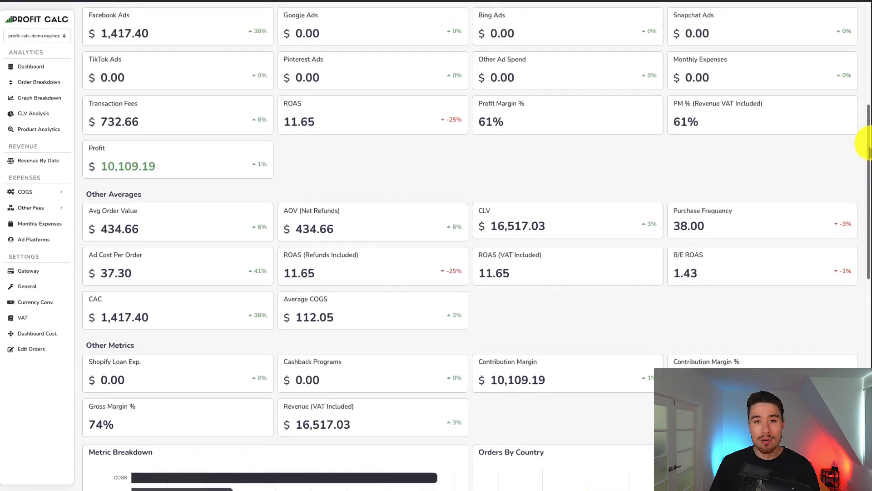
pyautogui.scroll(3)
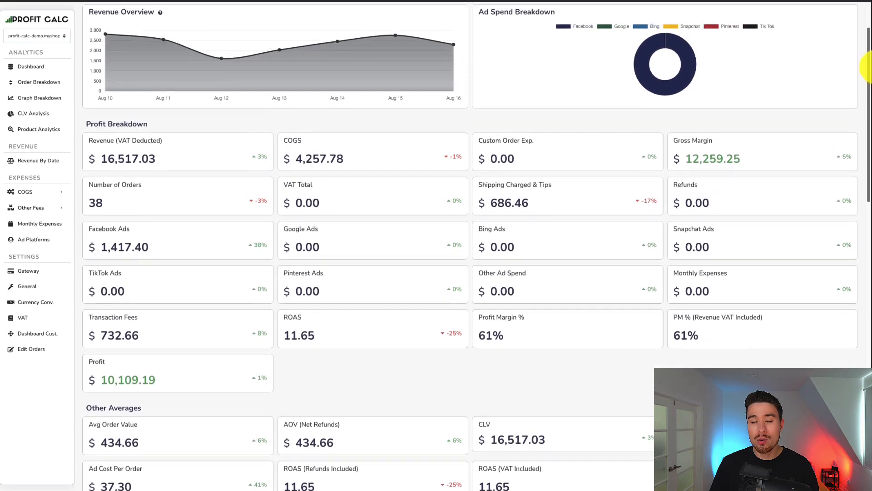